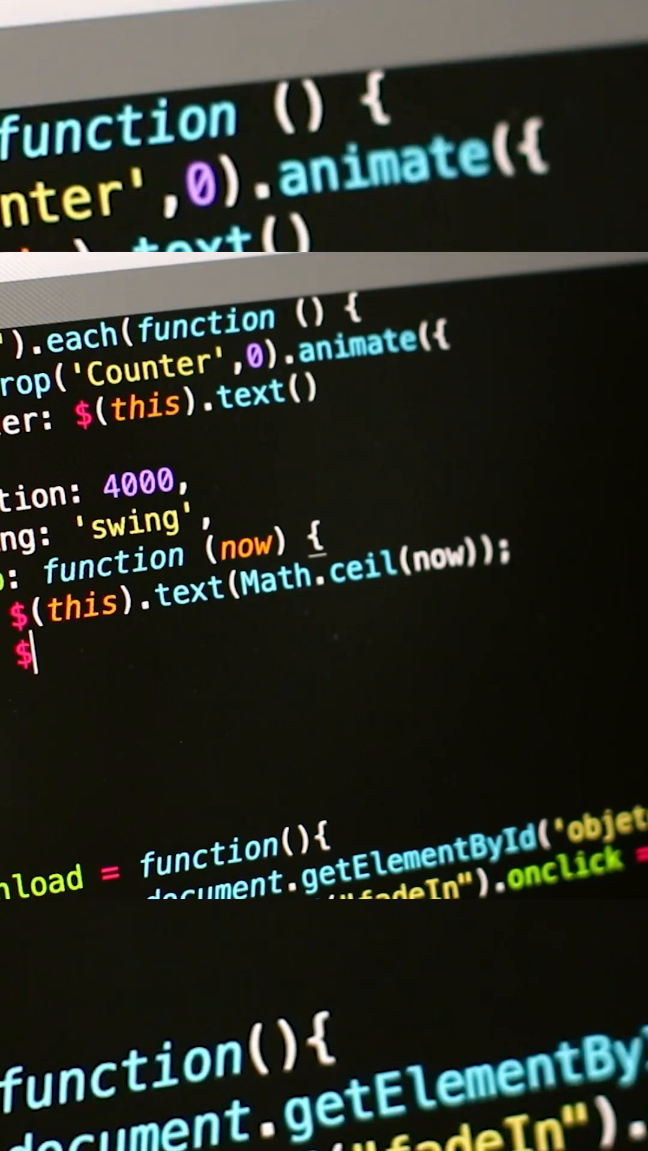
{"action": "type", "text": "this)."}
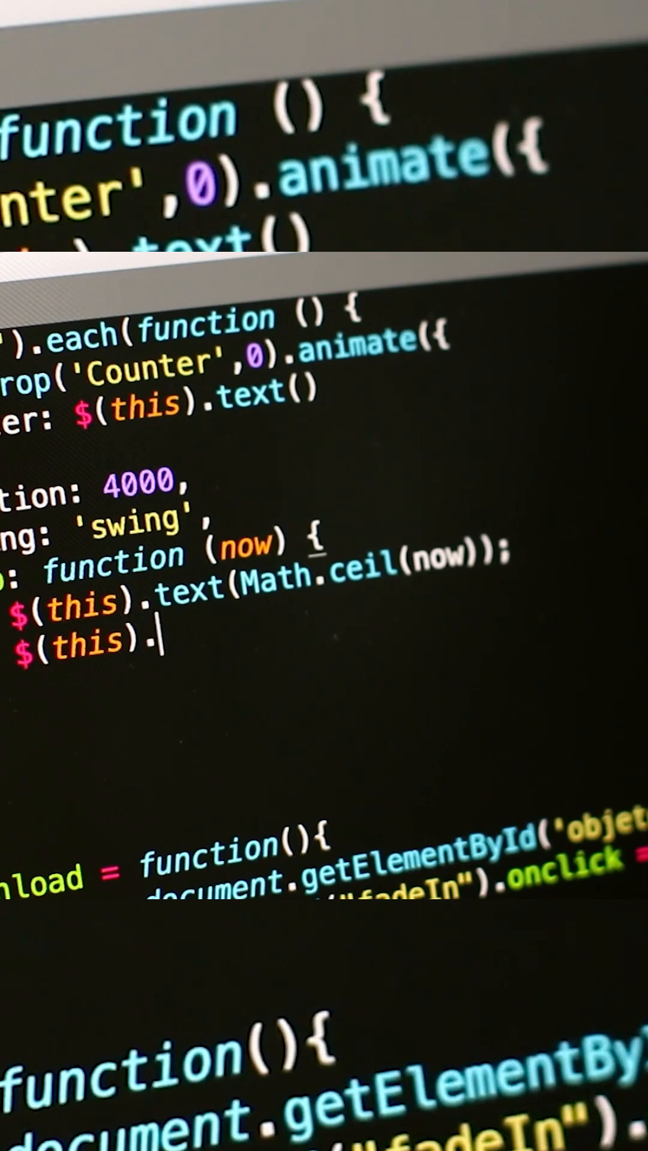
{"action": "type", "text": "html();"}
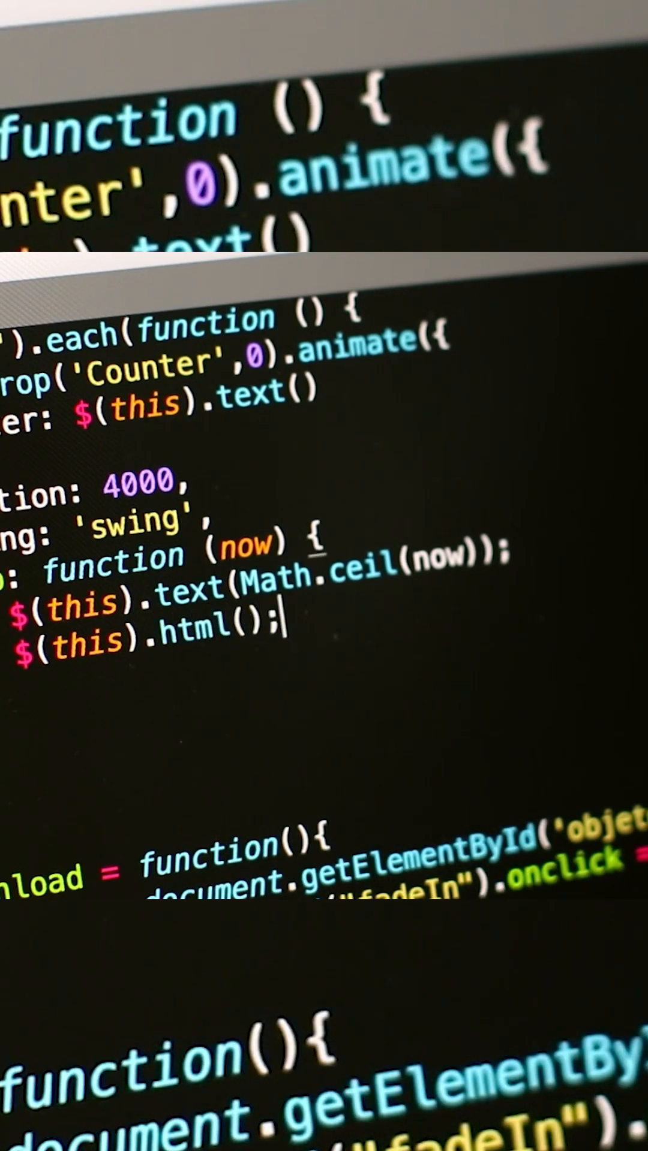
{"action": "type", "text": "text"}
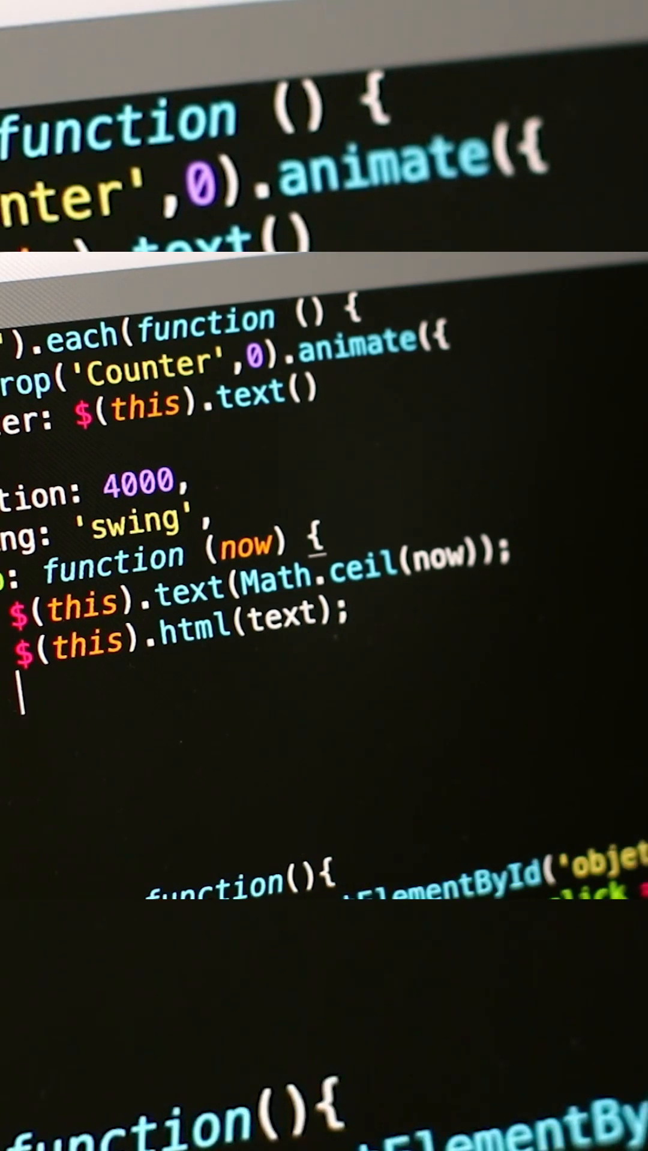
{"action": "type", "text": "if()"}
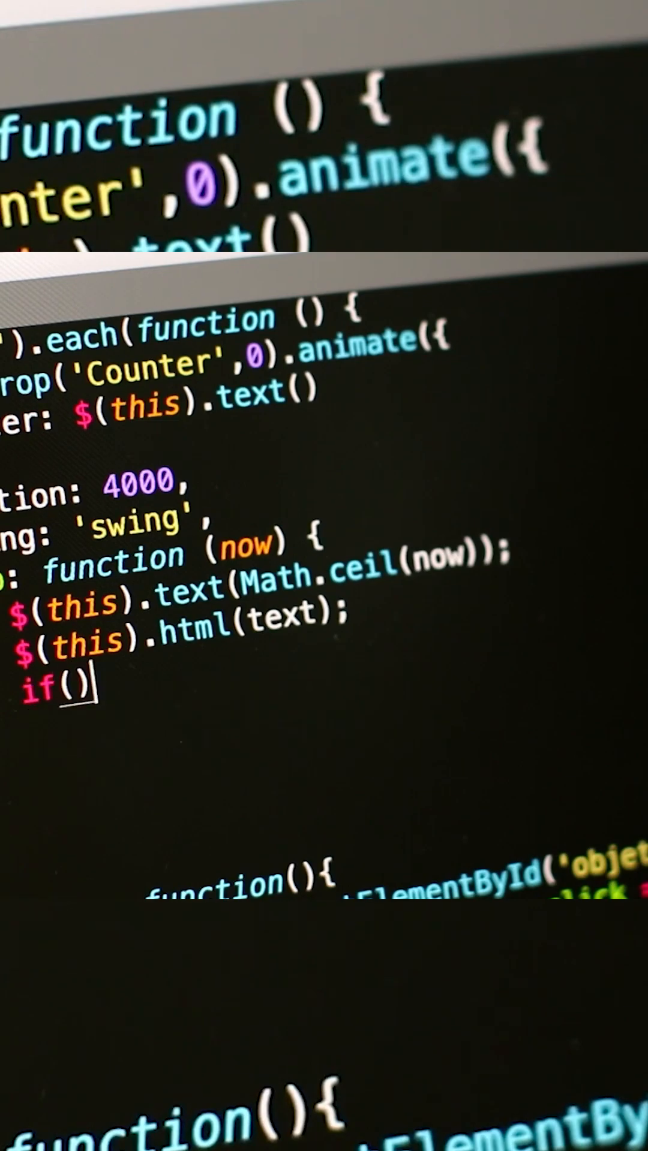
{"action": "type", "text": "i"}
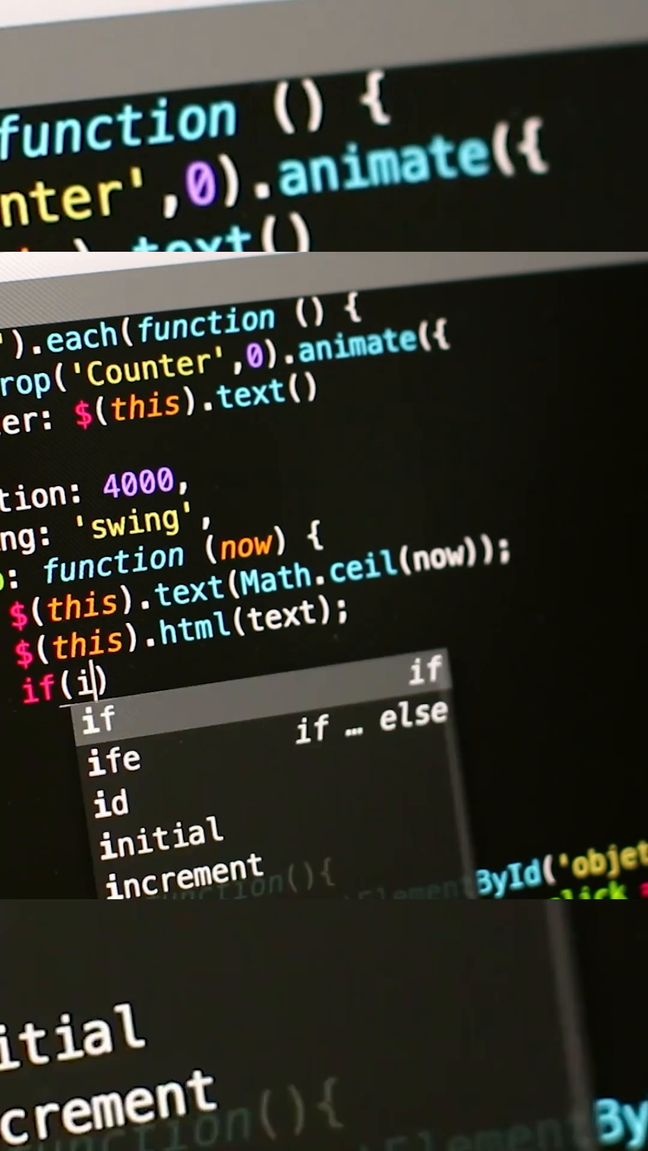